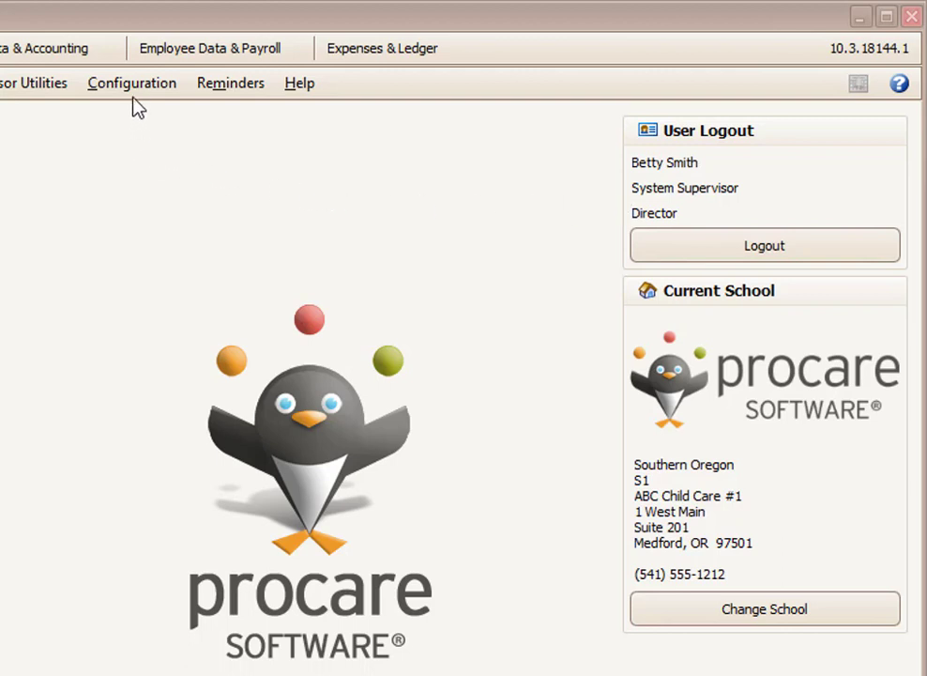
- Reach the Procare Users list via Configuration > System > Locations & Users
click(131, 82)
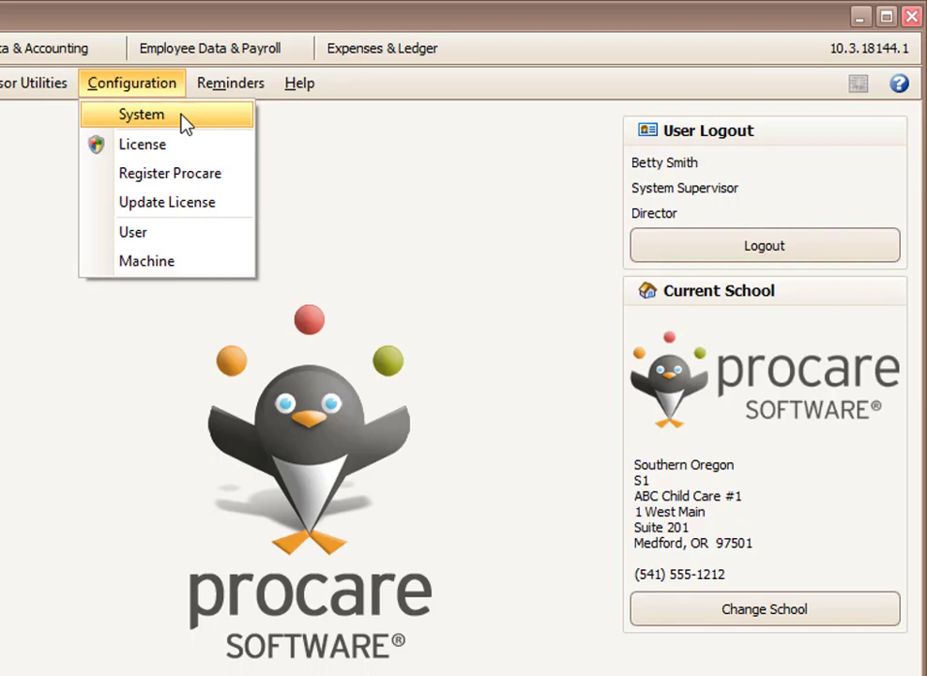
click(141, 115)
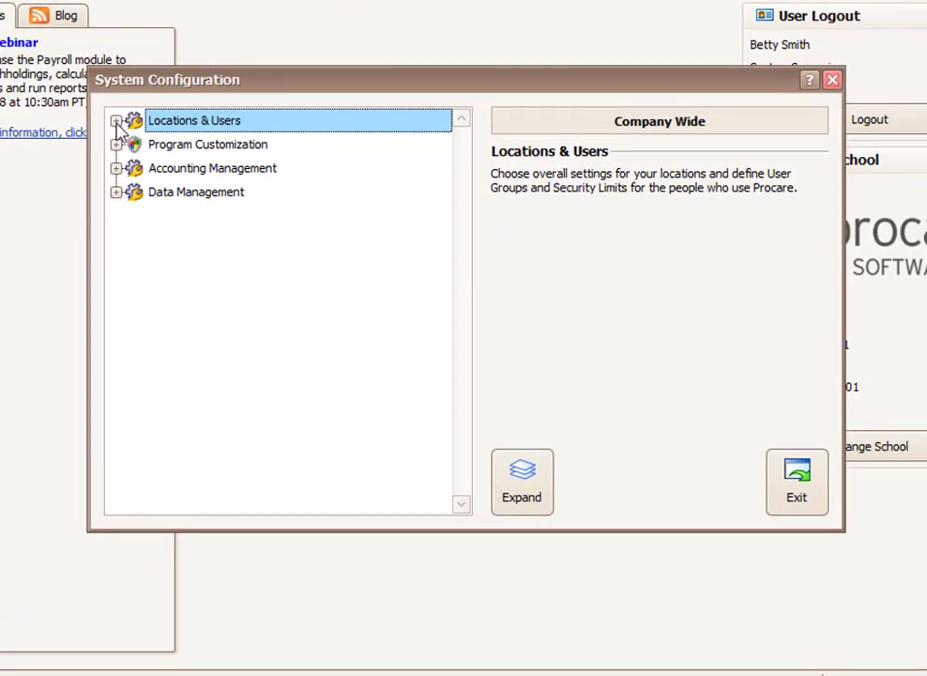
click(117, 120)
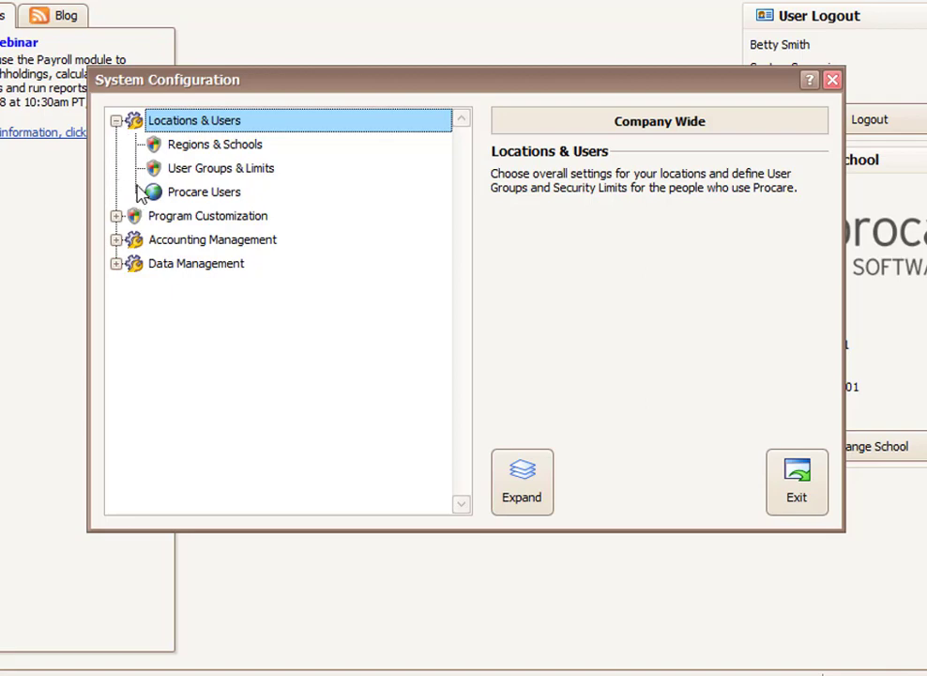
click(205, 191)
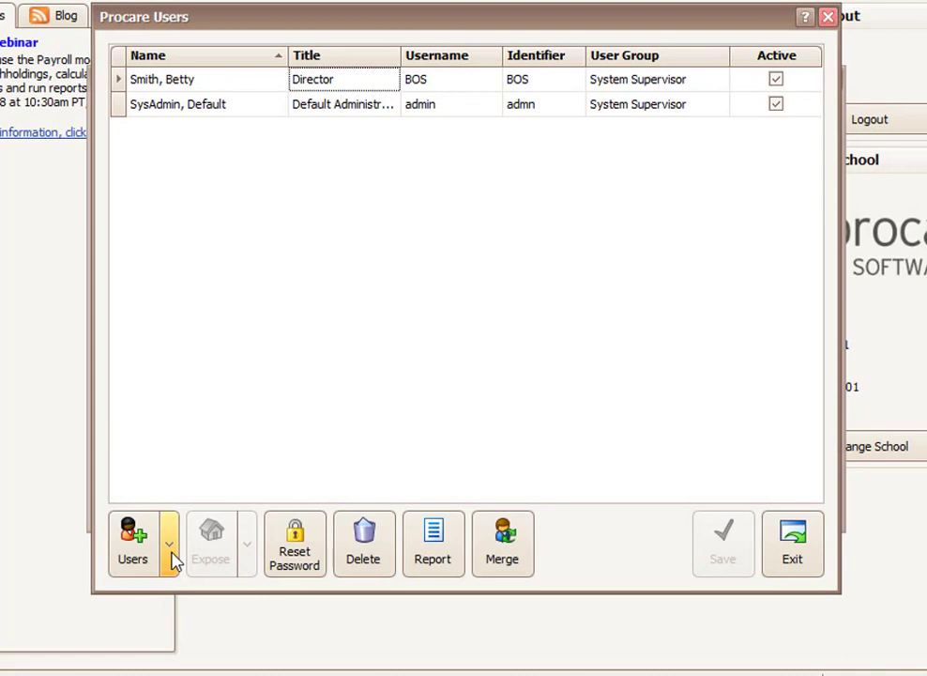
click(169, 545)
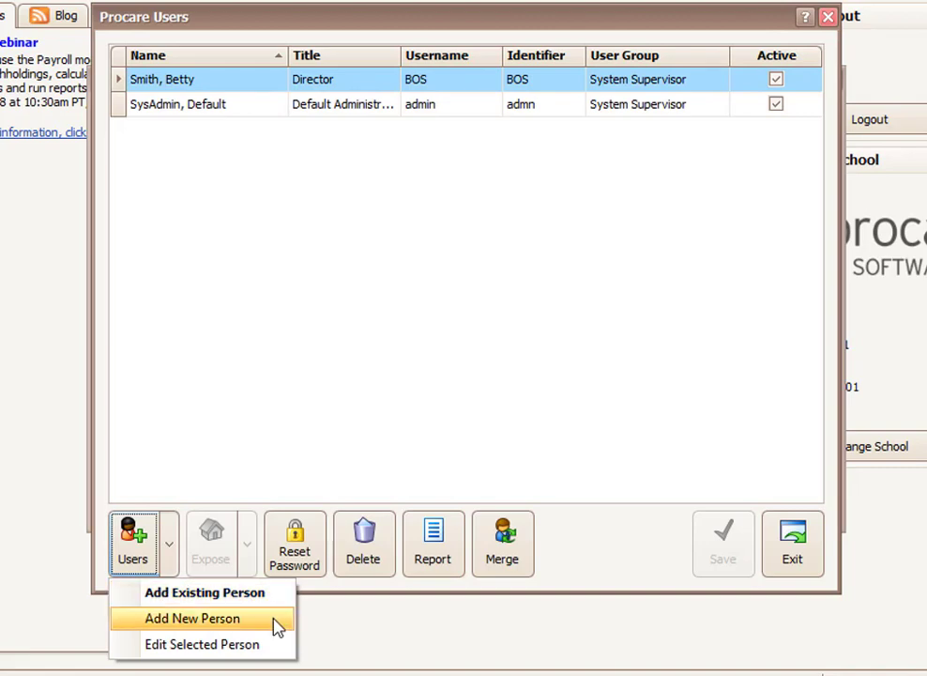
click(192, 620)
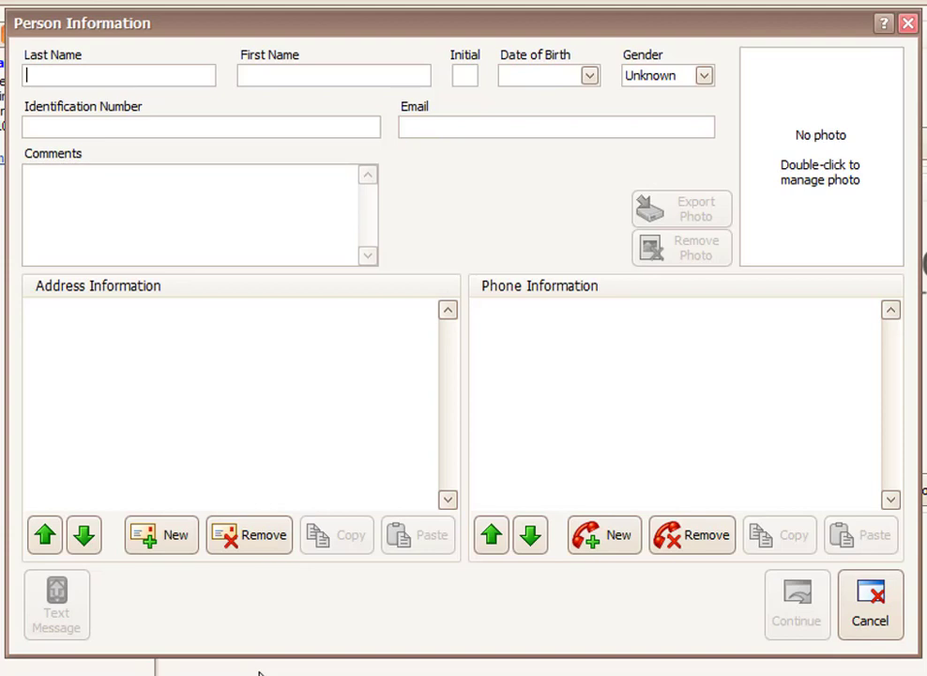
text(Richar)
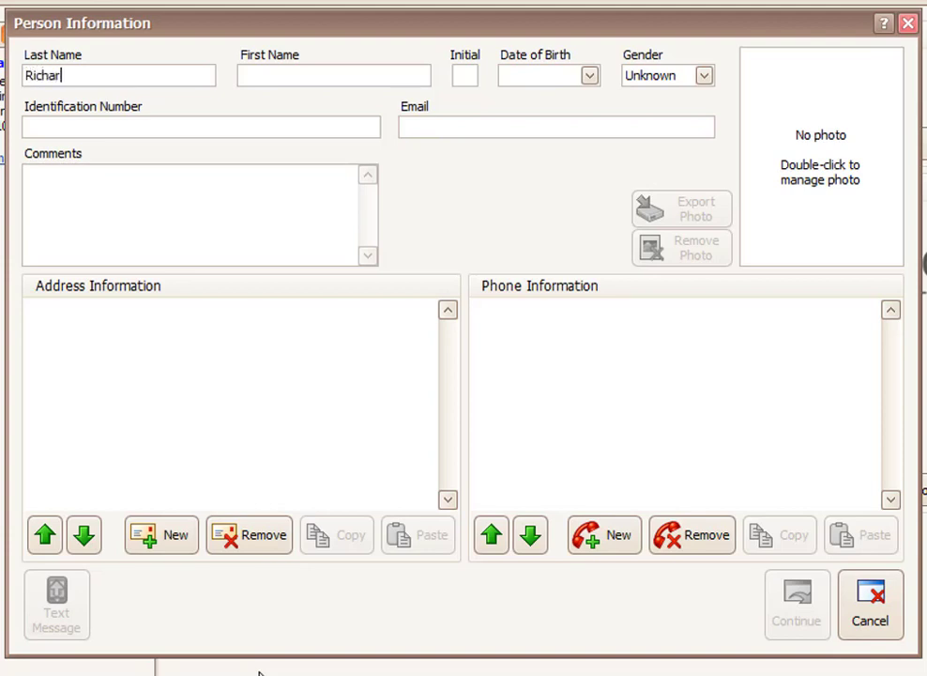
text(Dott)
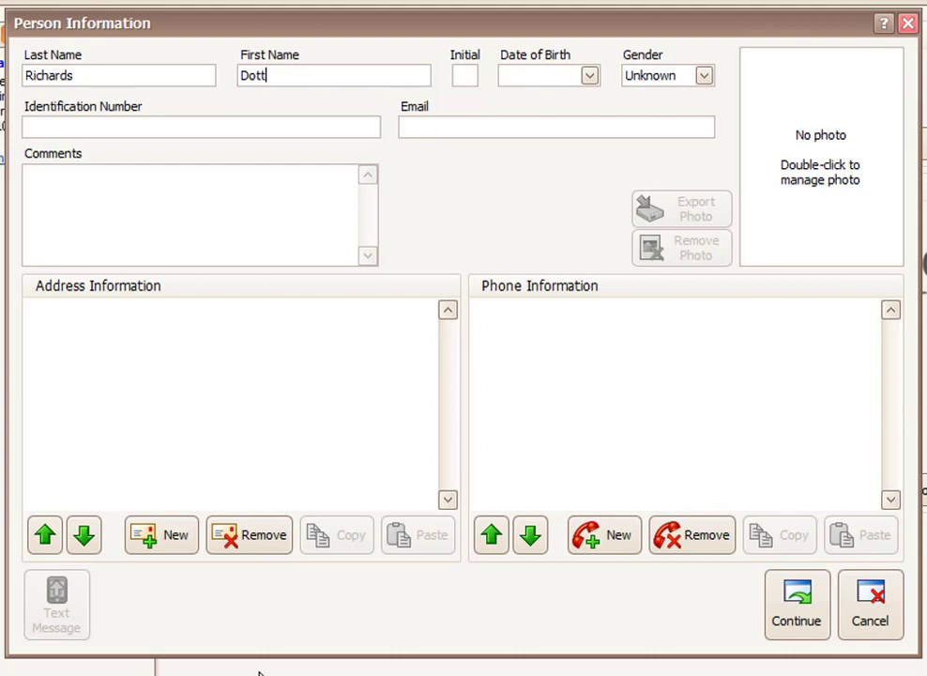
text(ie)
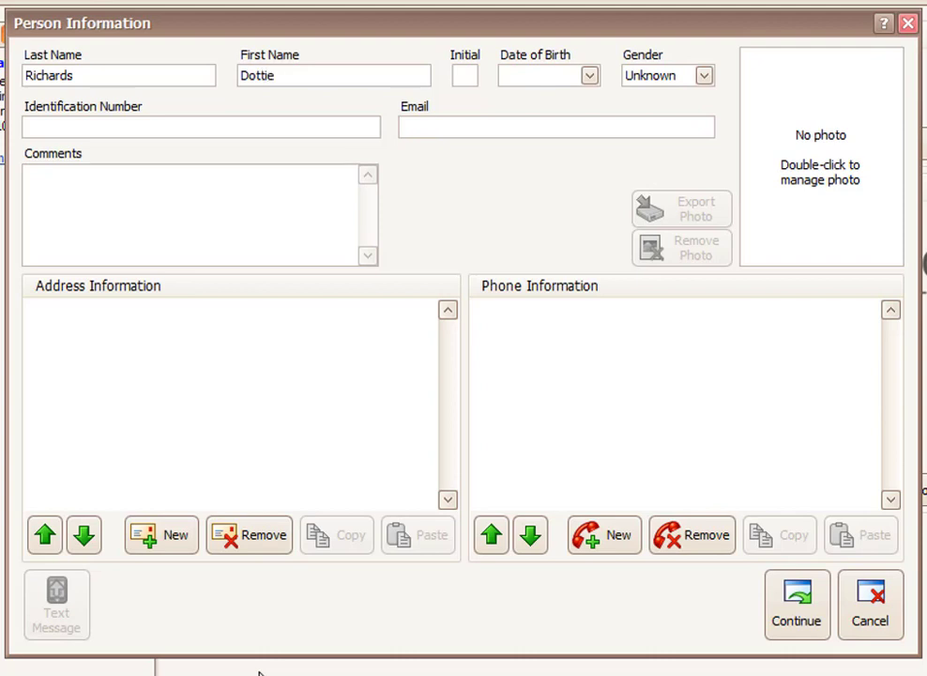
click(319, 75)
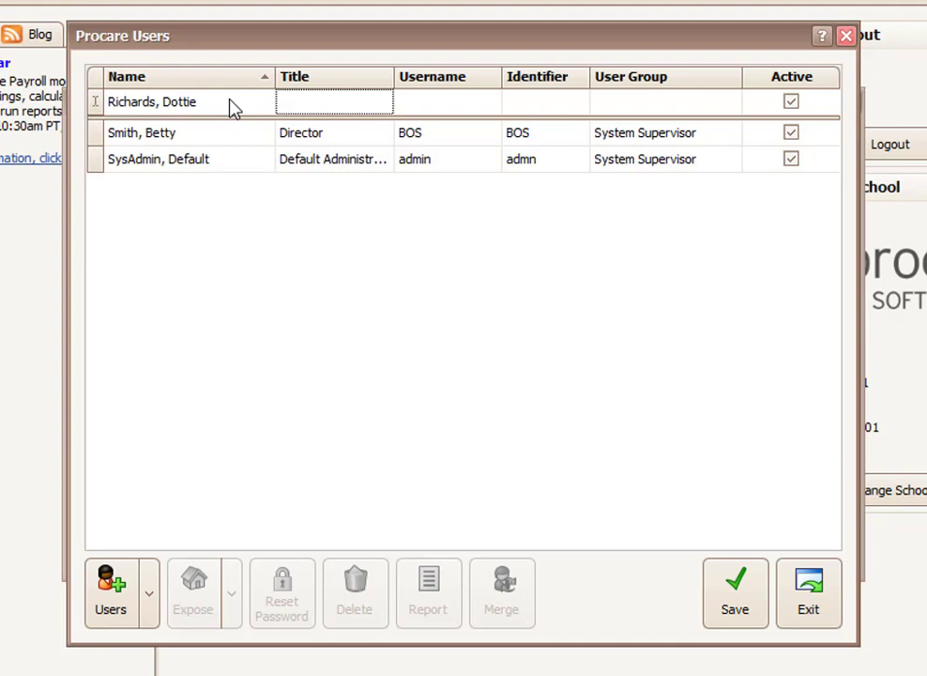
mouse_move(327, 105)
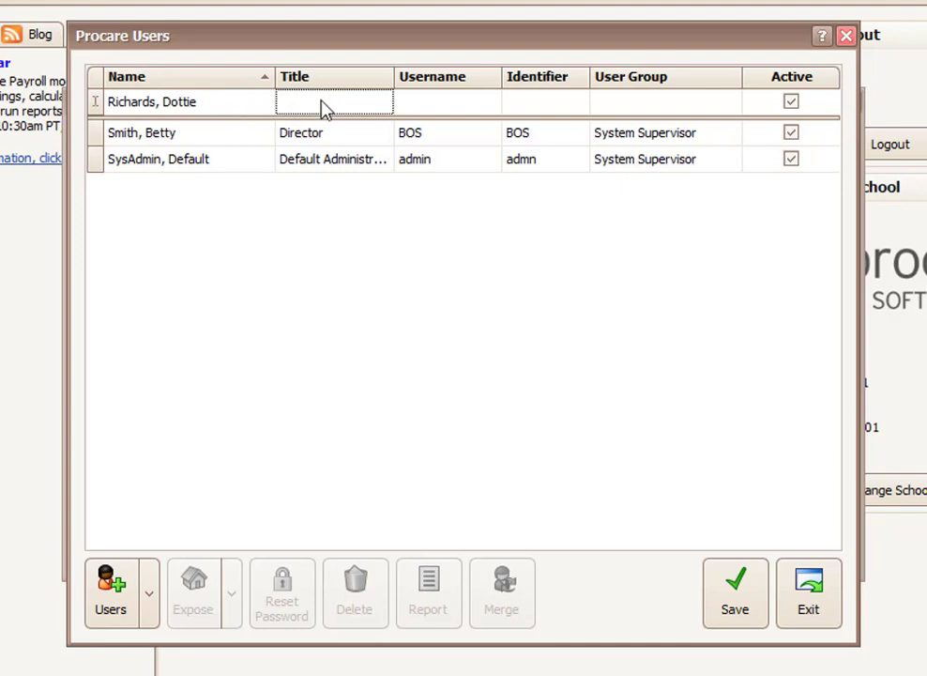
- Fill Dottie's row with title Assistant Director, username DIR and identifier DIR
click(327, 101)
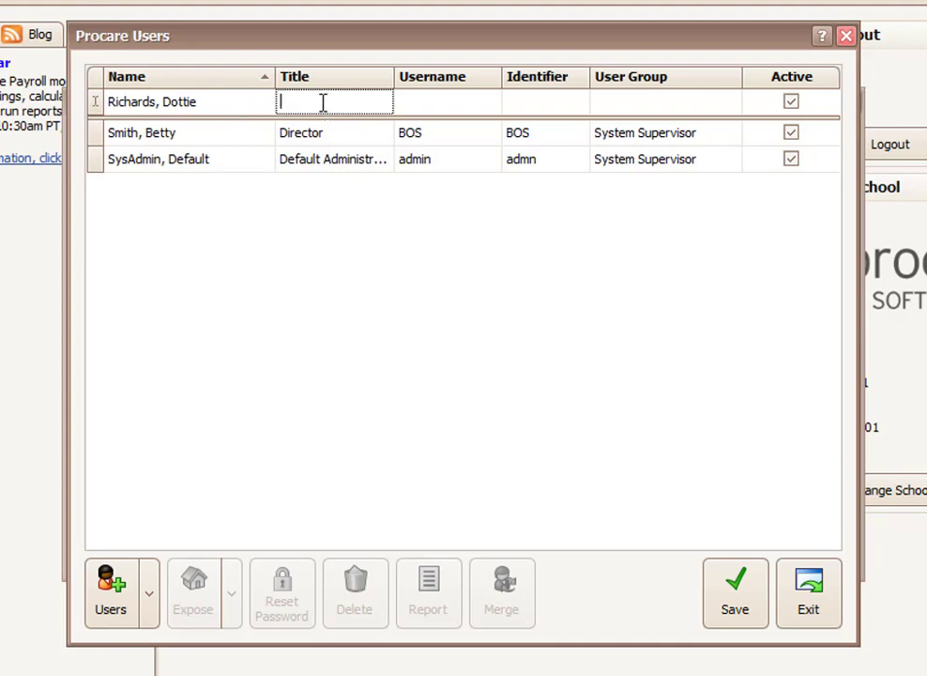
text(Assistant Directo)
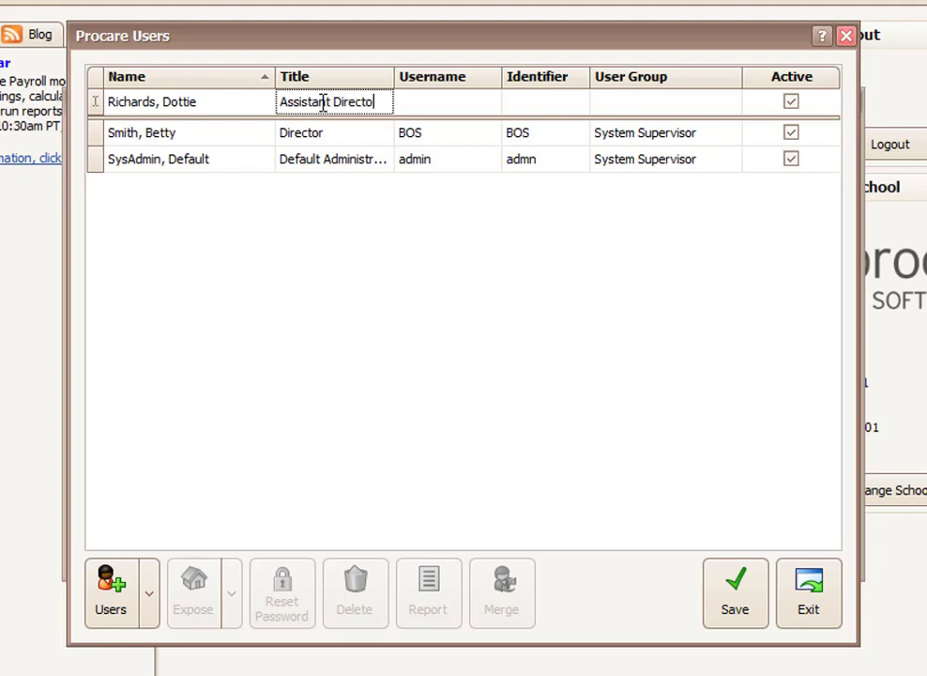
click(448, 101)
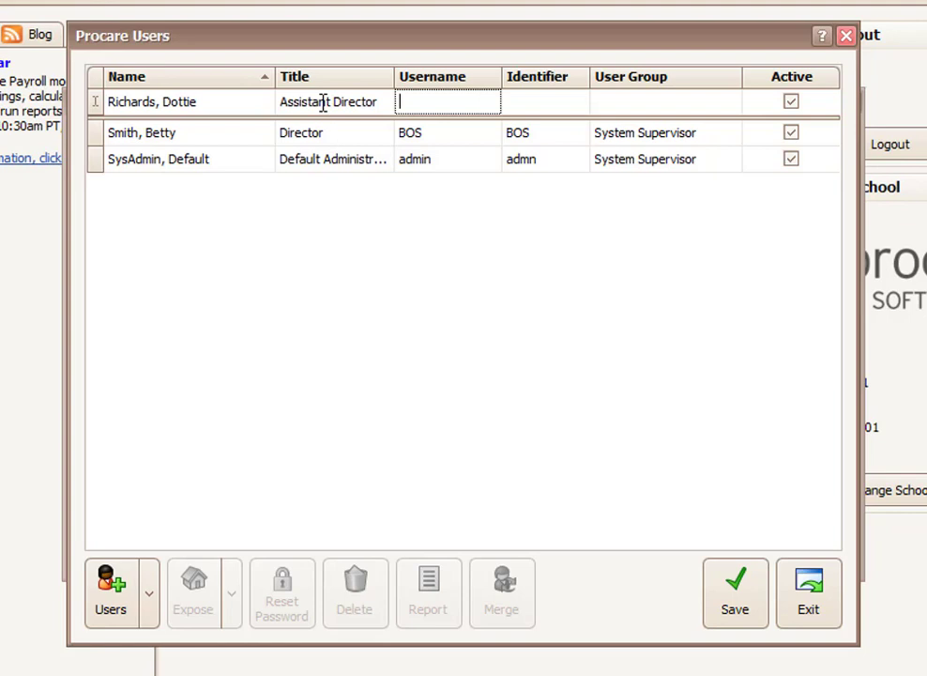
text(DIR)
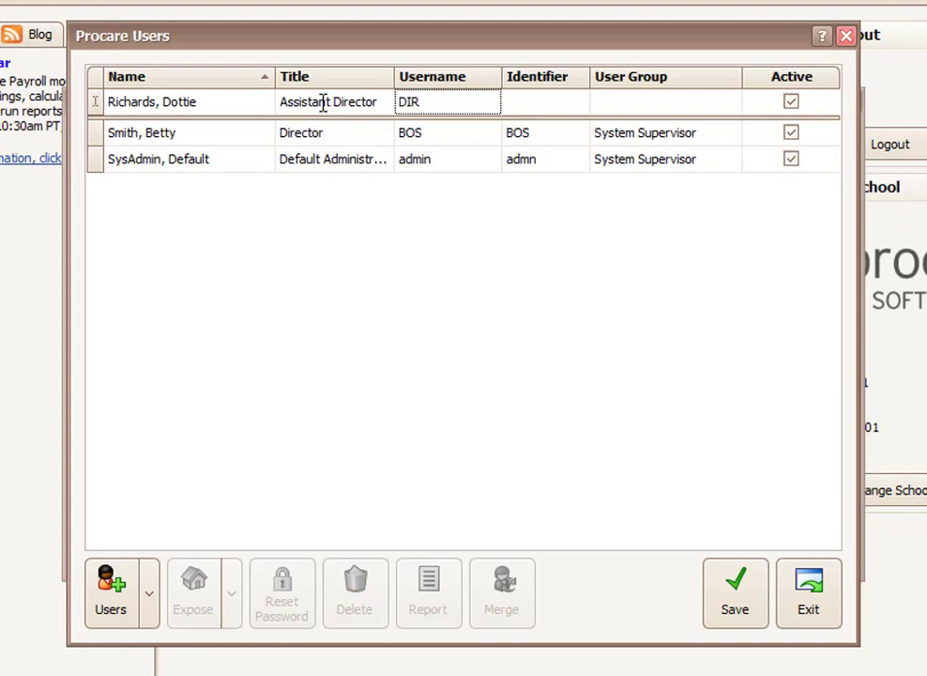
click(541, 102)
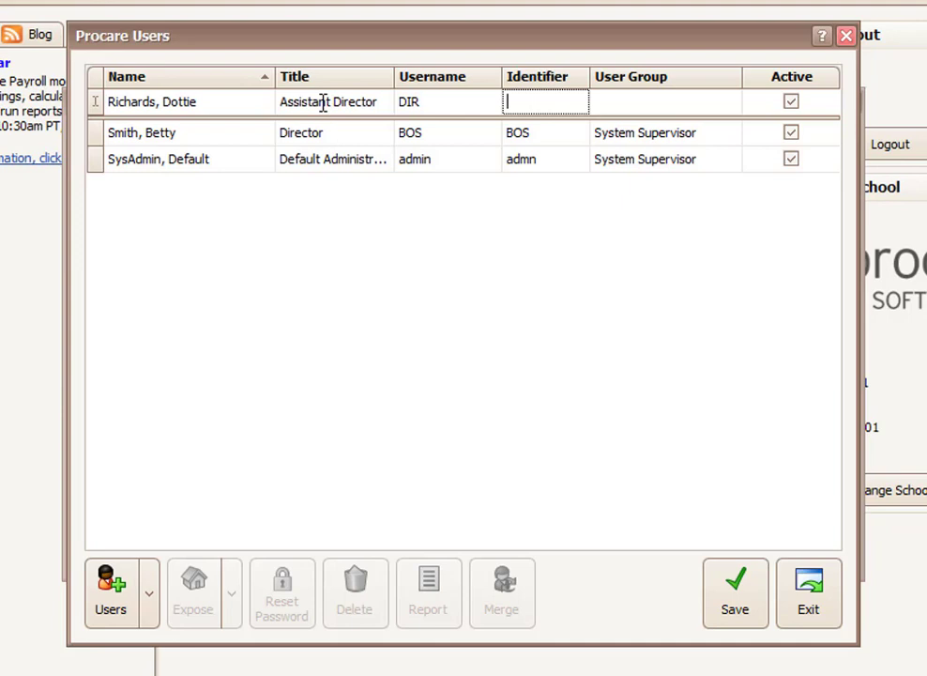
text(DIR)
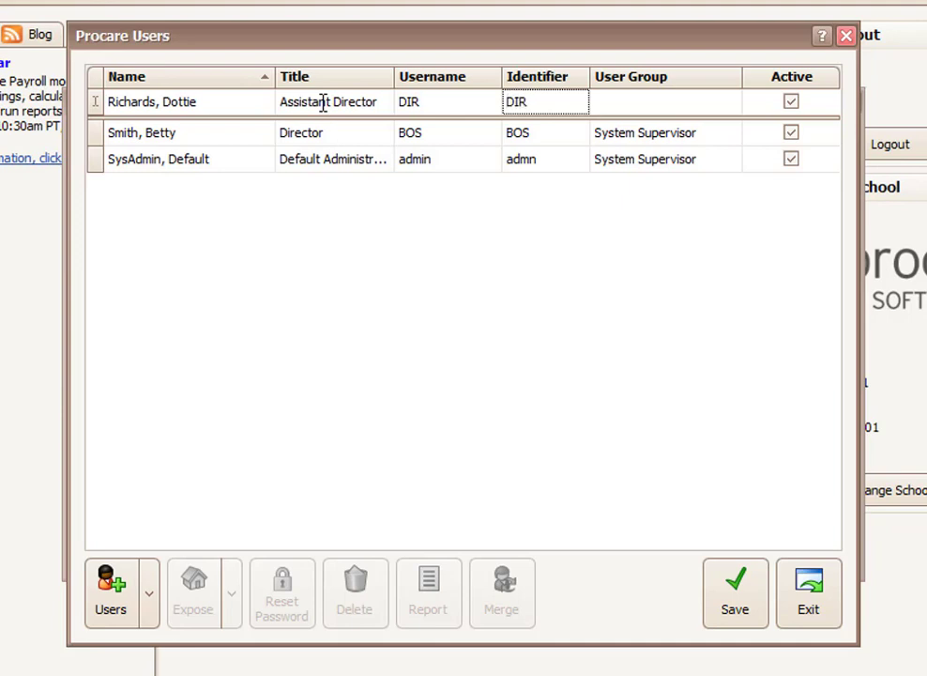
click(728, 102)
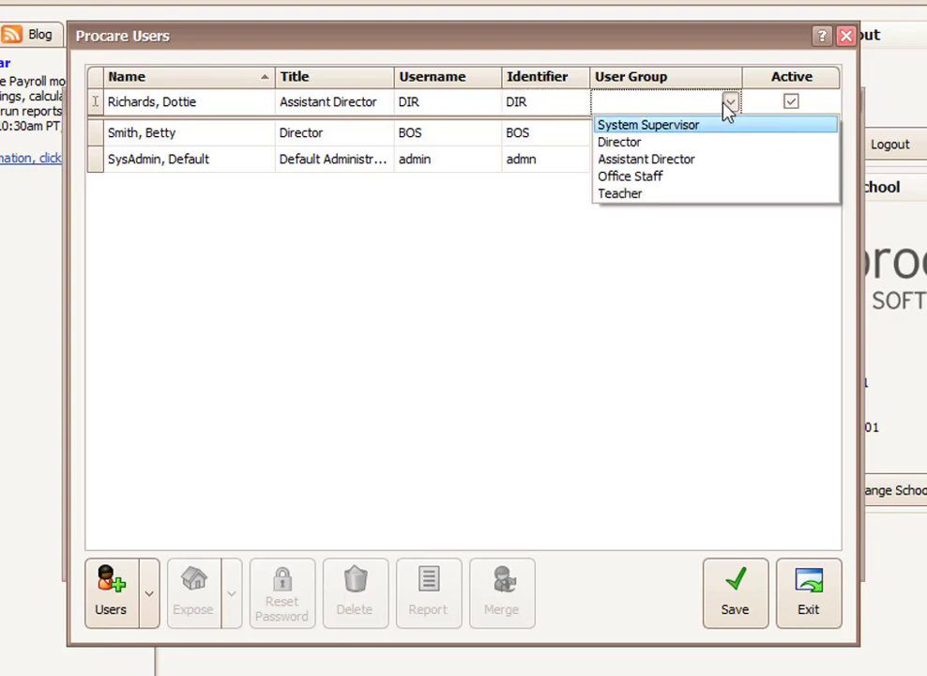
mouse_move(731, 135)
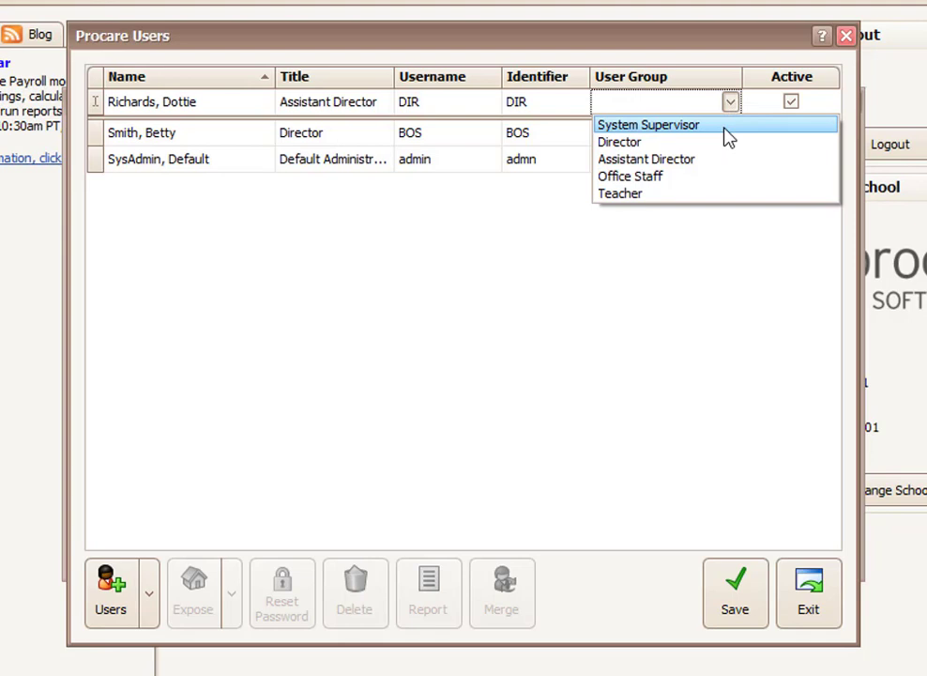
mouse_move(728, 150)
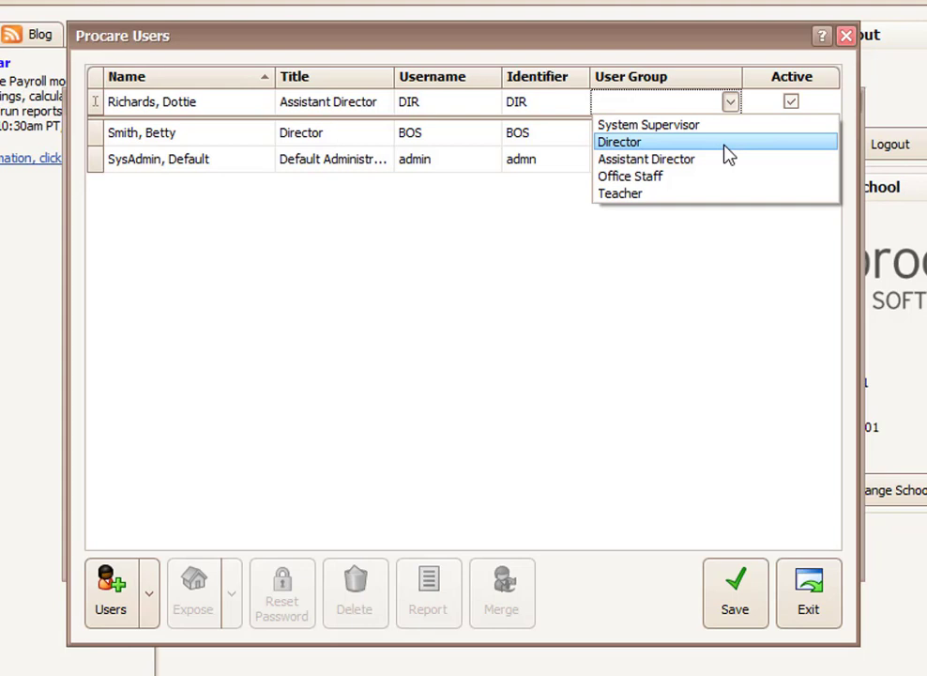
click(619, 141)
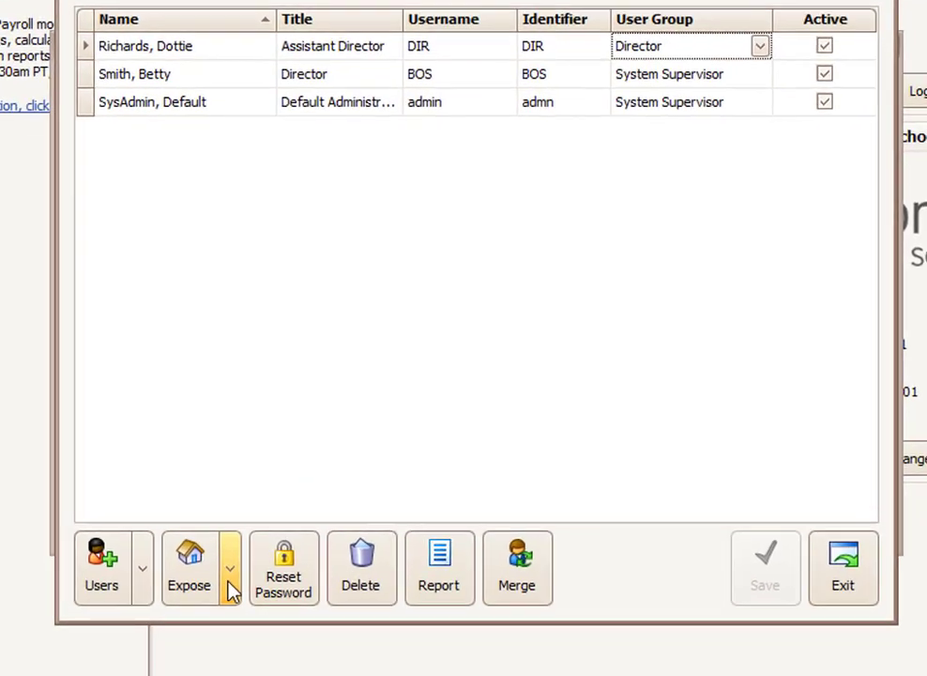
- Limit Dottie's school exposure to ABC Child Care #1, save it and exit
click(229, 571)
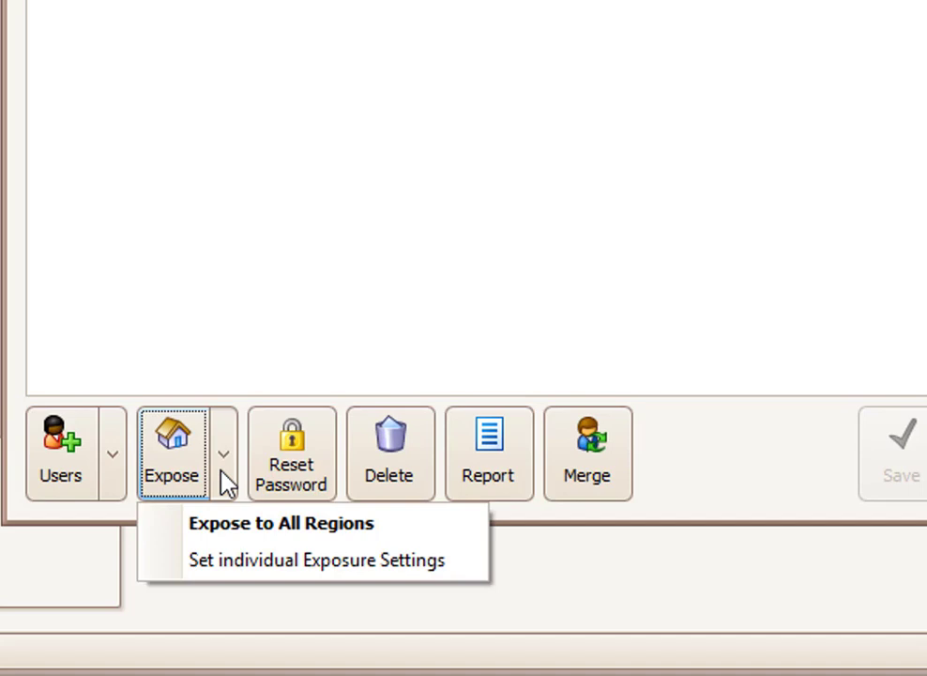
mouse_move(242, 526)
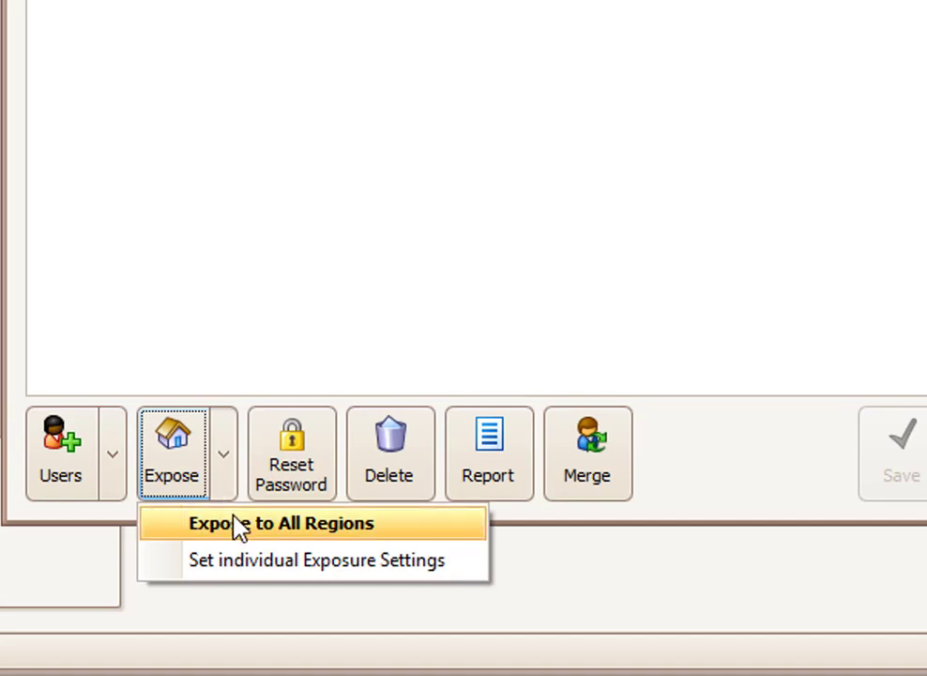
mouse_move(277, 544)
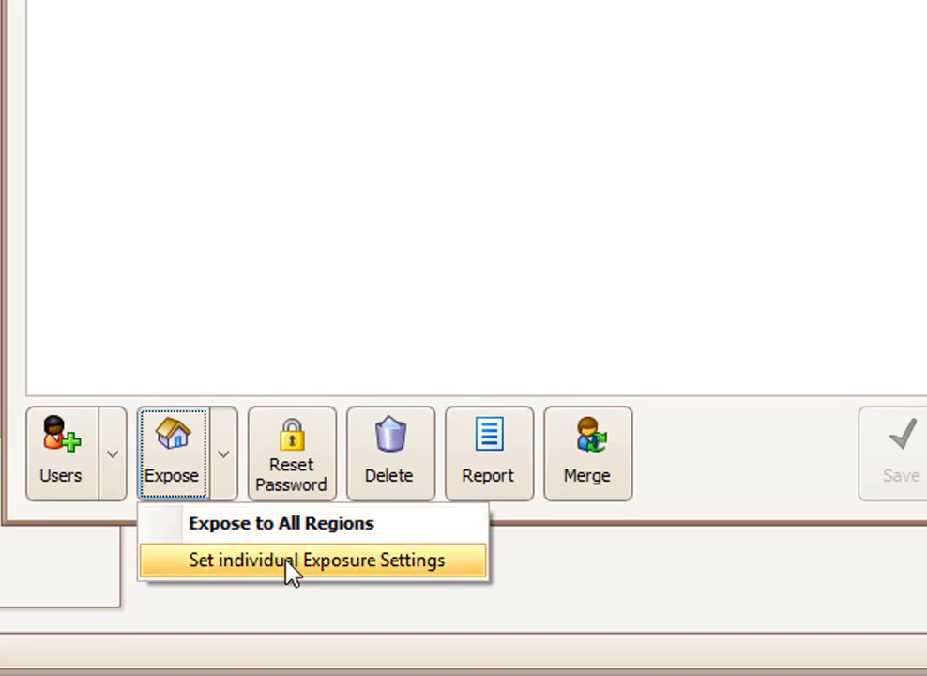
click(312, 560)
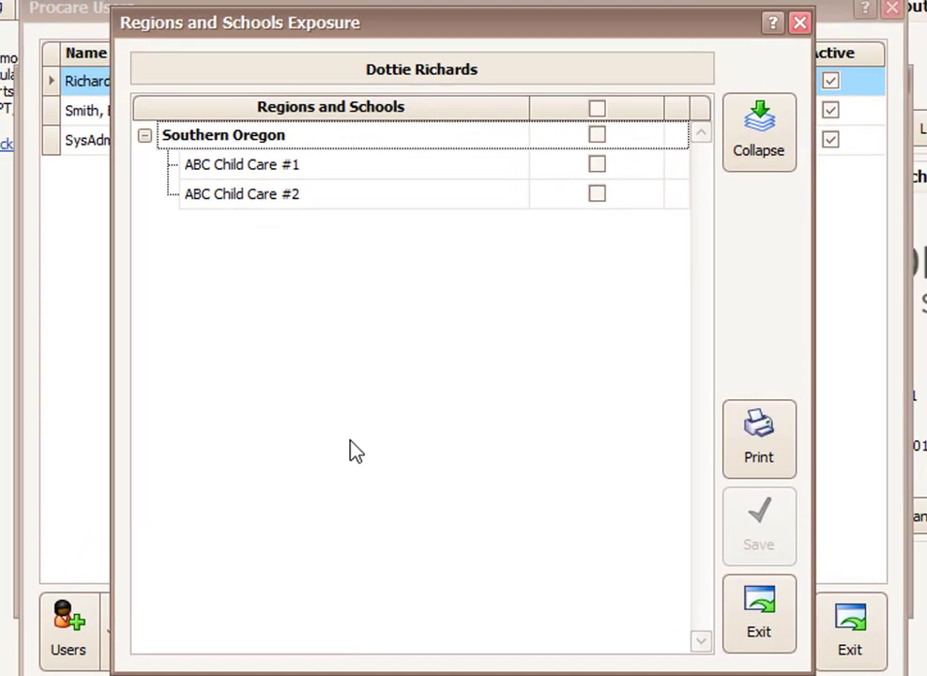
click(597, 165)
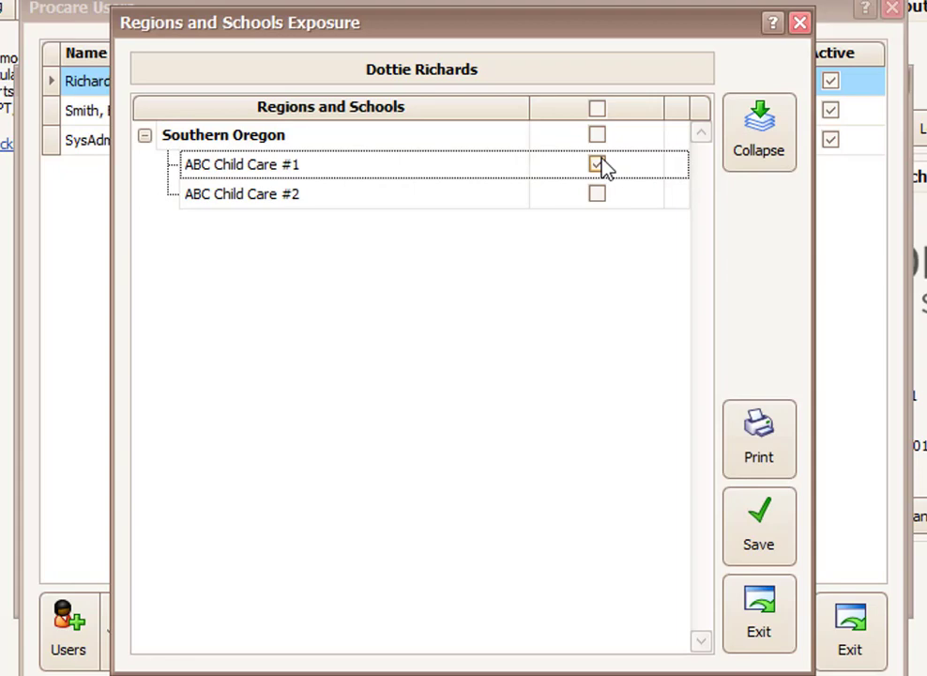
click(597, 165)
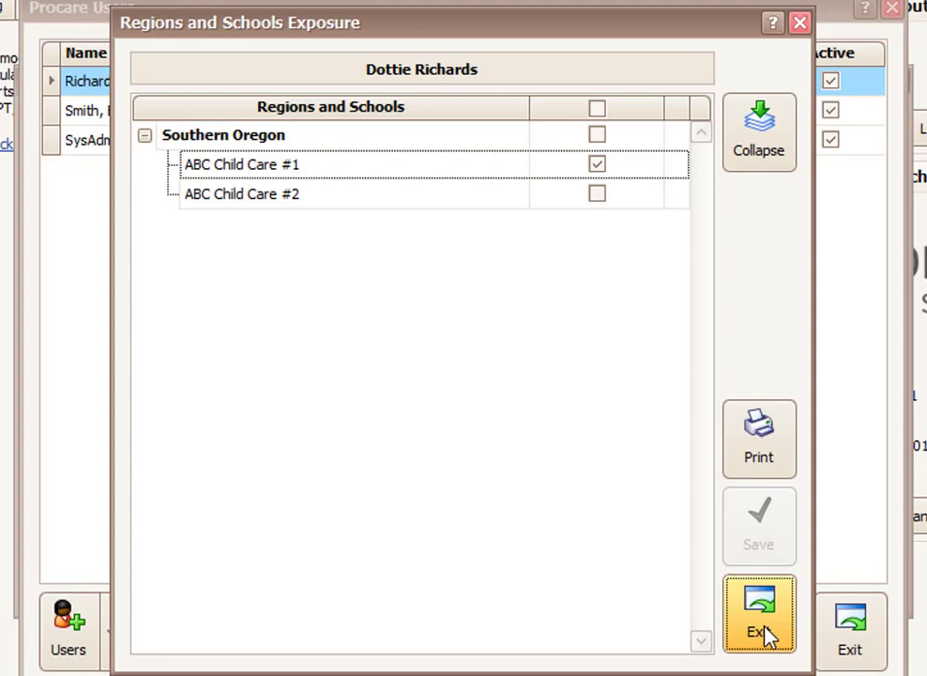
click(759, 623)
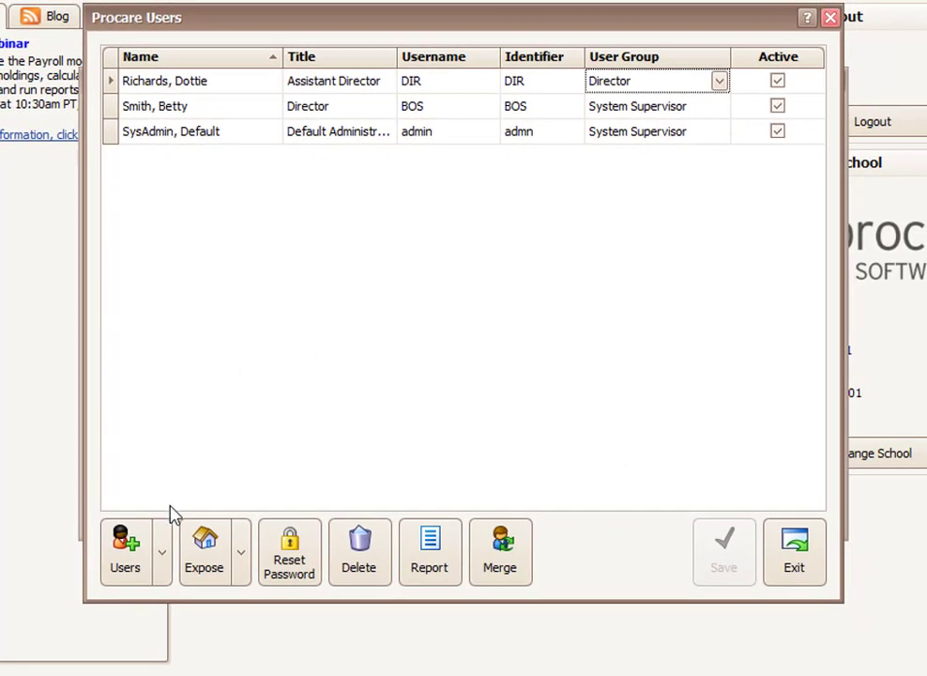
click(161, 553)
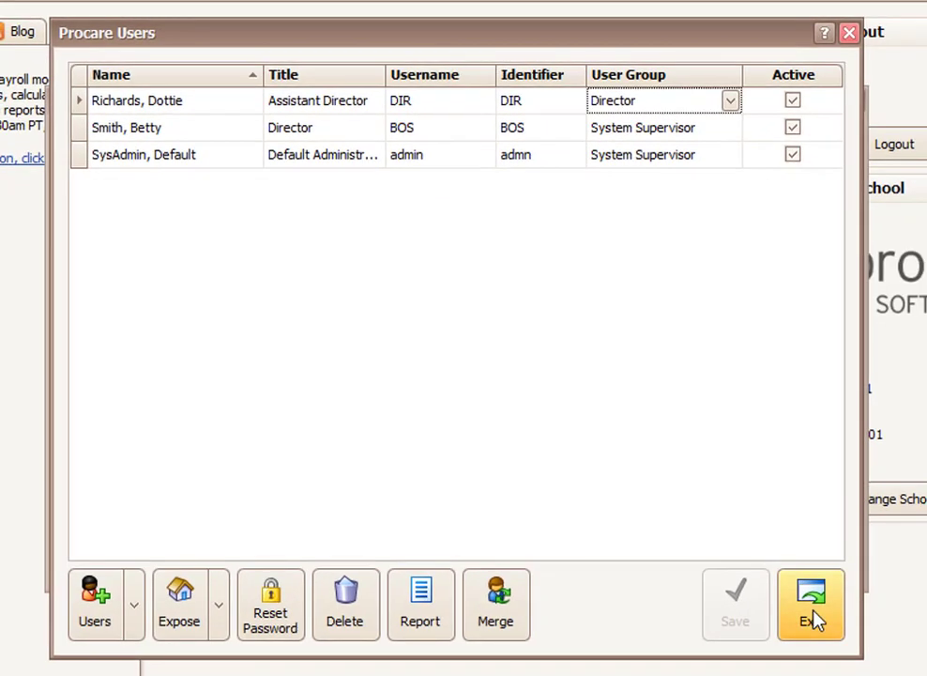
- Exit Procare Users and enter User Groups & Limits from System Configuration
click(814, 616)
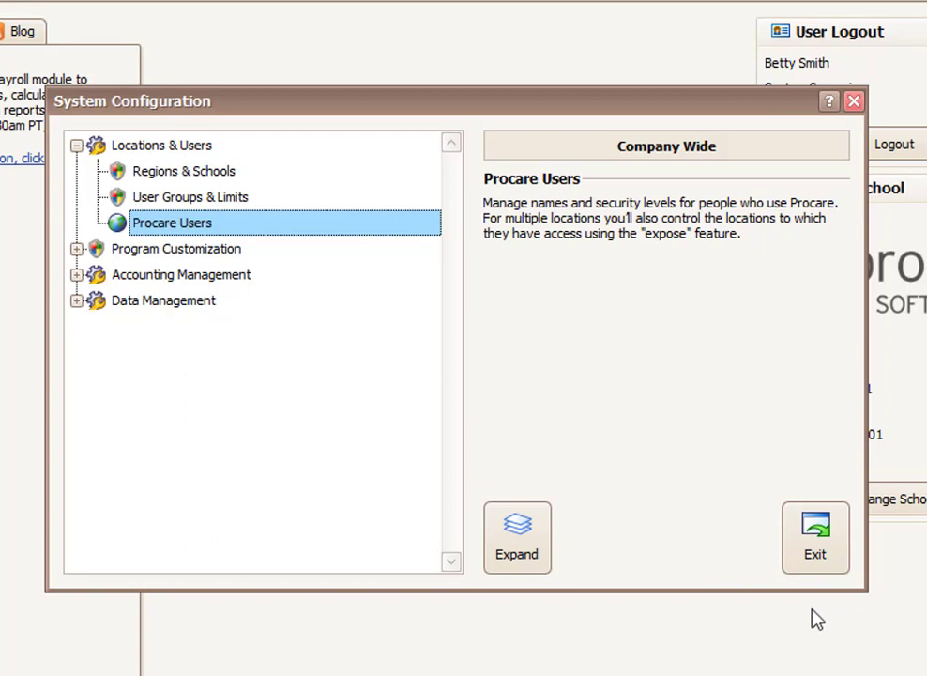
mouse_move(184, 203)
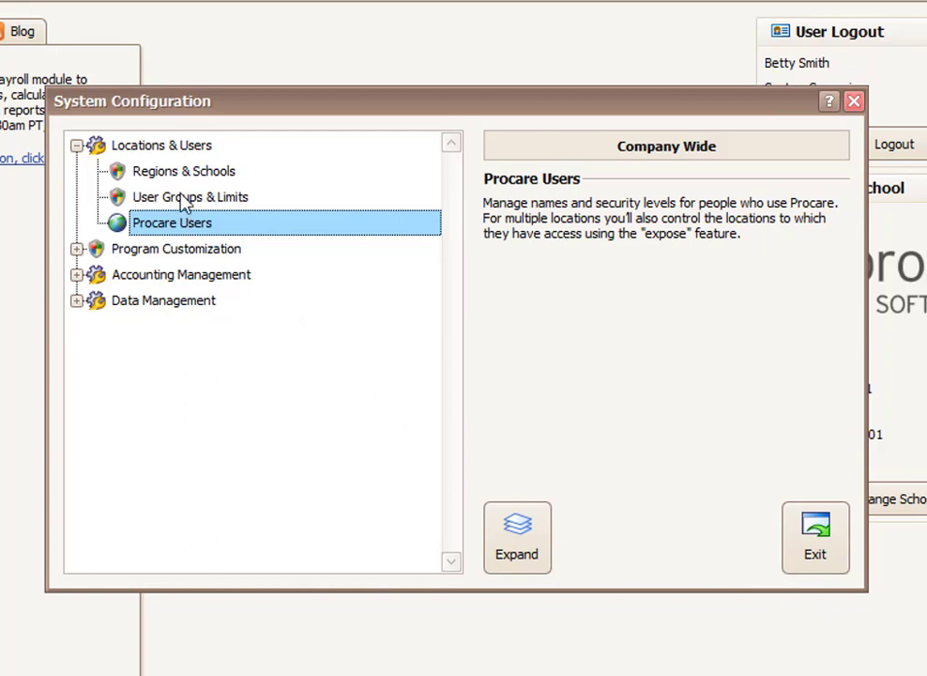
click(191, 197)
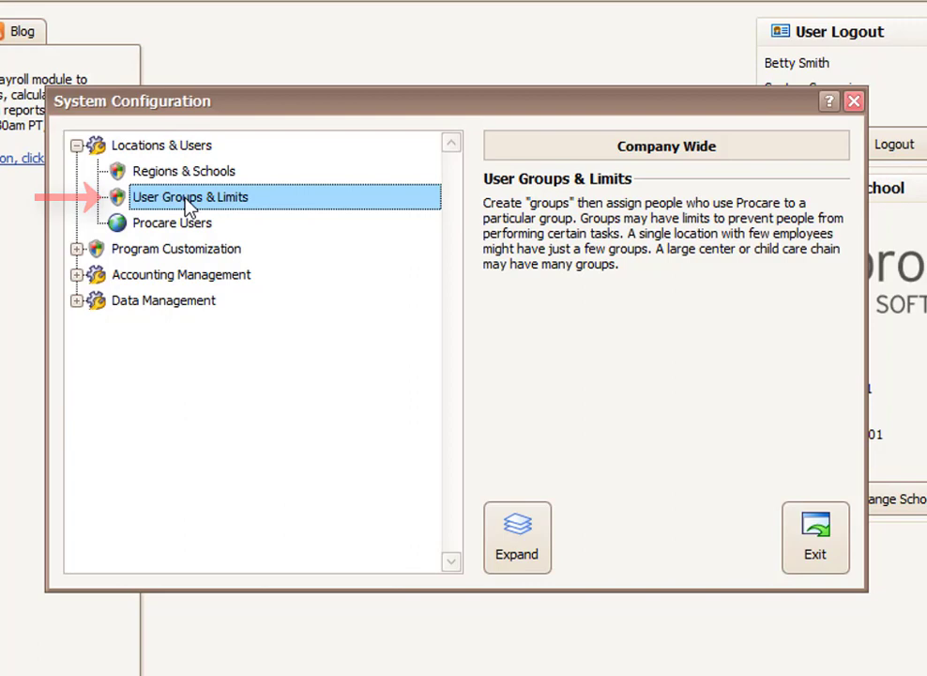
double_click(191, 197)
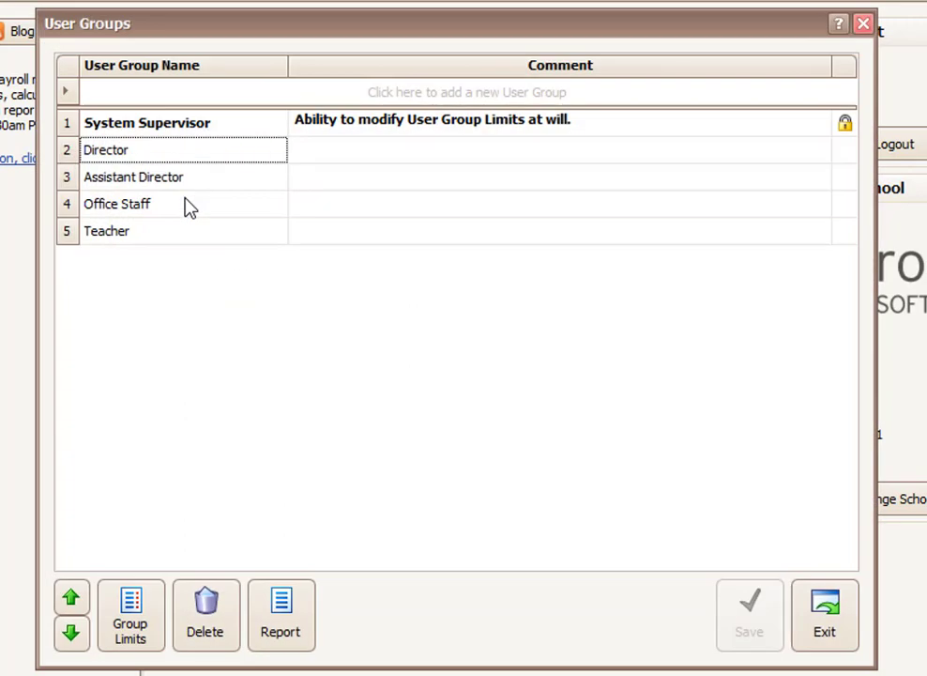
- Select the Director group and bring up its Group Limits
click(146, 122)
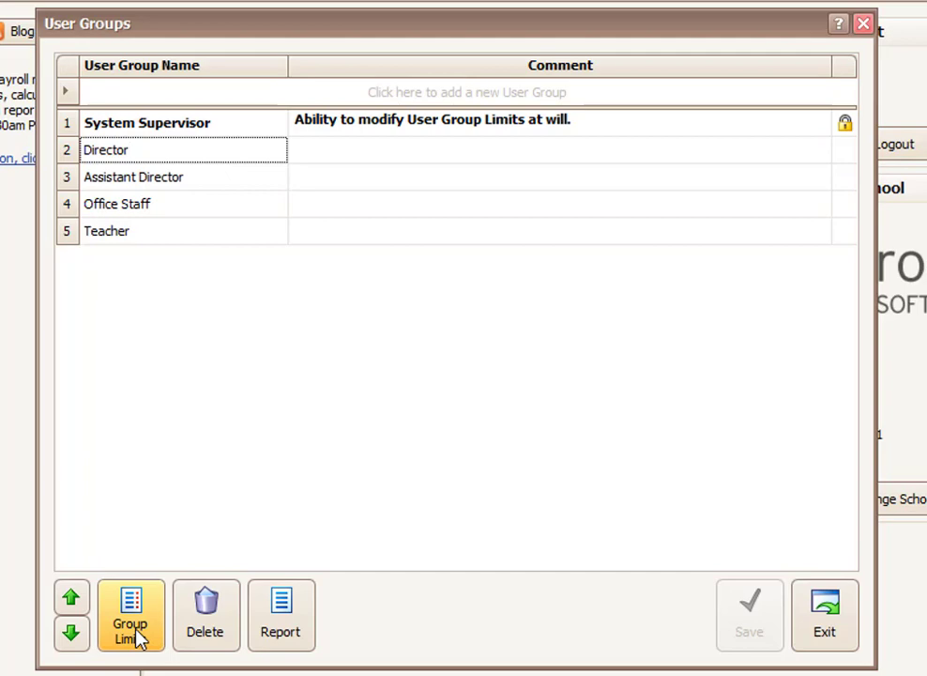
click(129, 616)
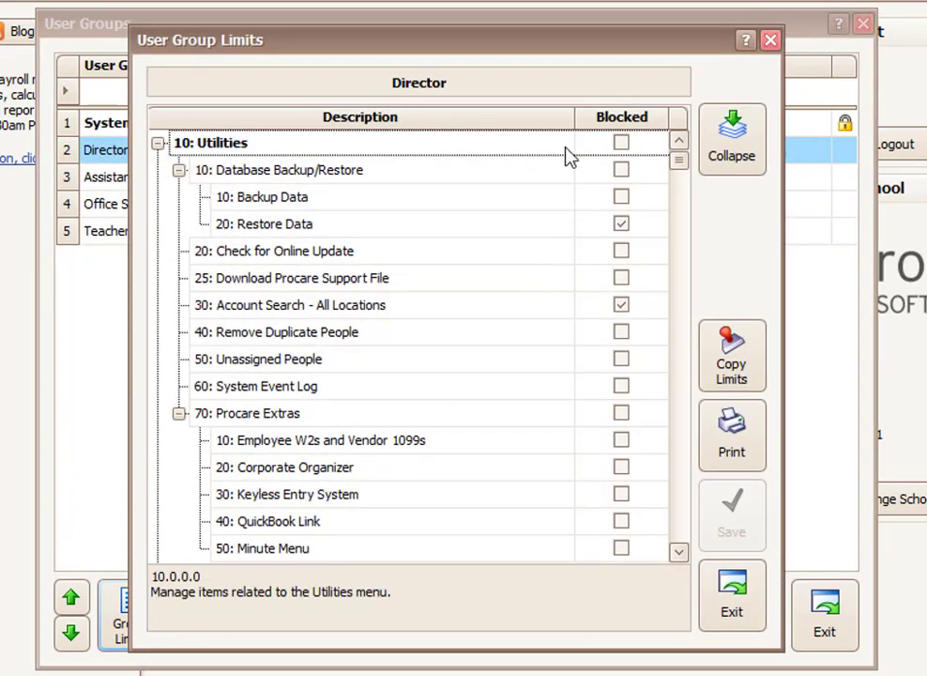
- Under 10: Utilities, mark 10: Database Backup/Restore as Blocked for Director
click(620, 304)
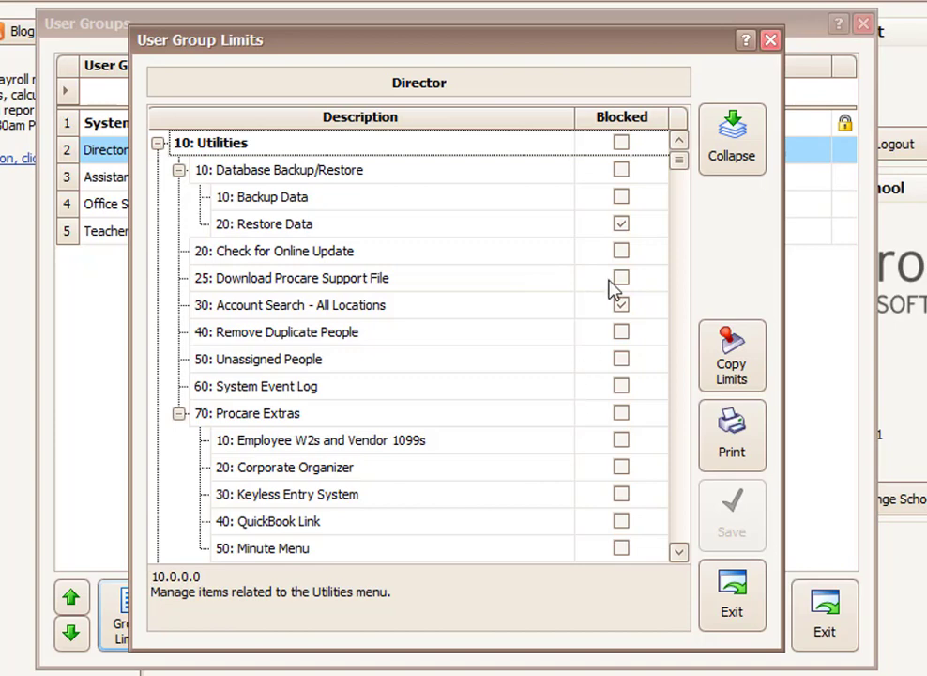
click(732, 138)
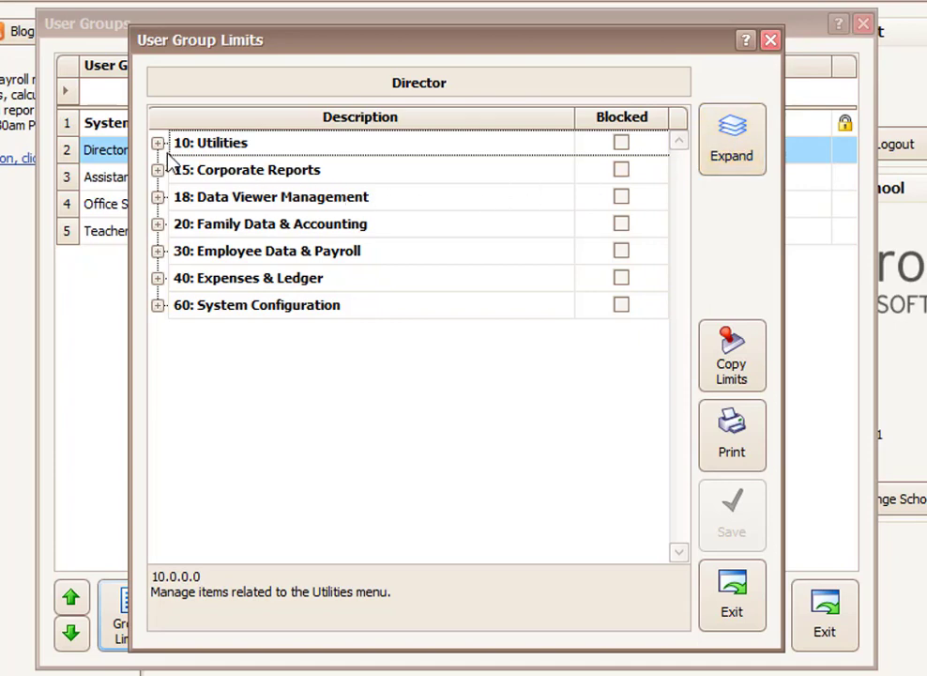
click(158, 142)
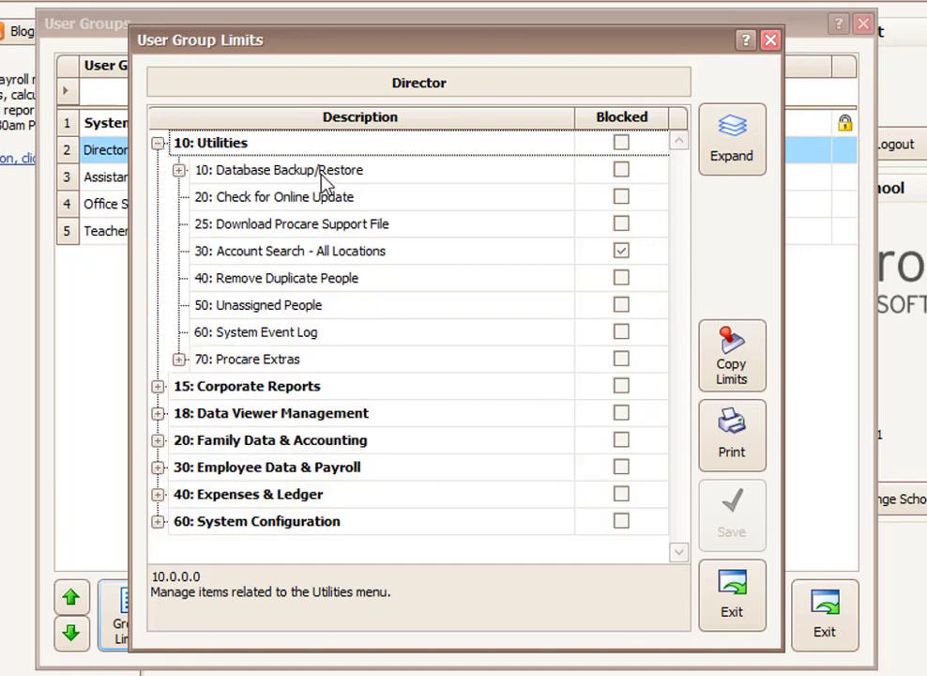
mouse_move(586, 182)
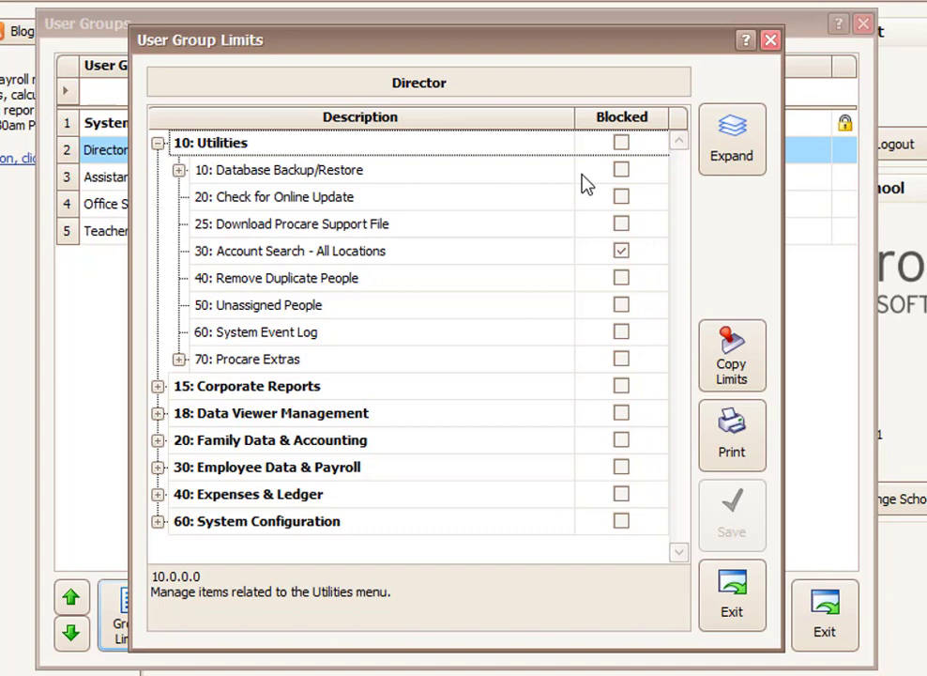
click(621, 169)
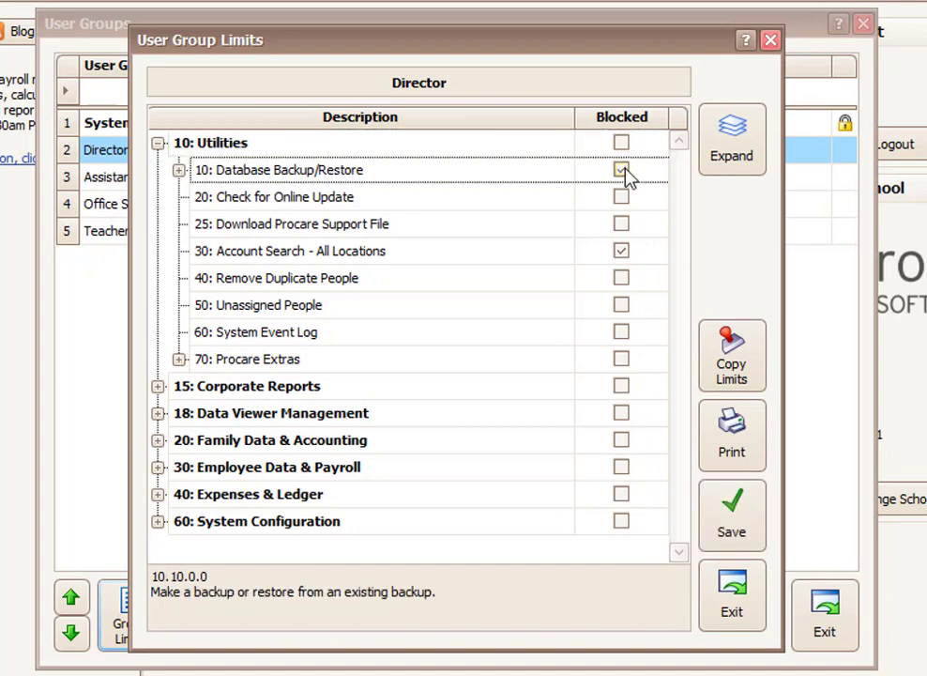
click(622, 168)
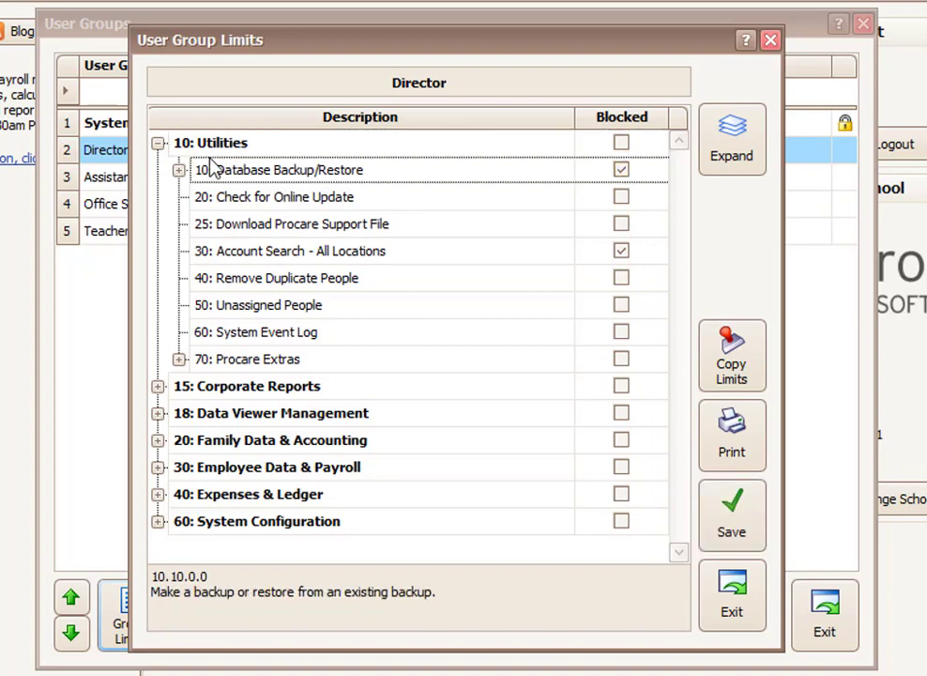
click(159, 142)
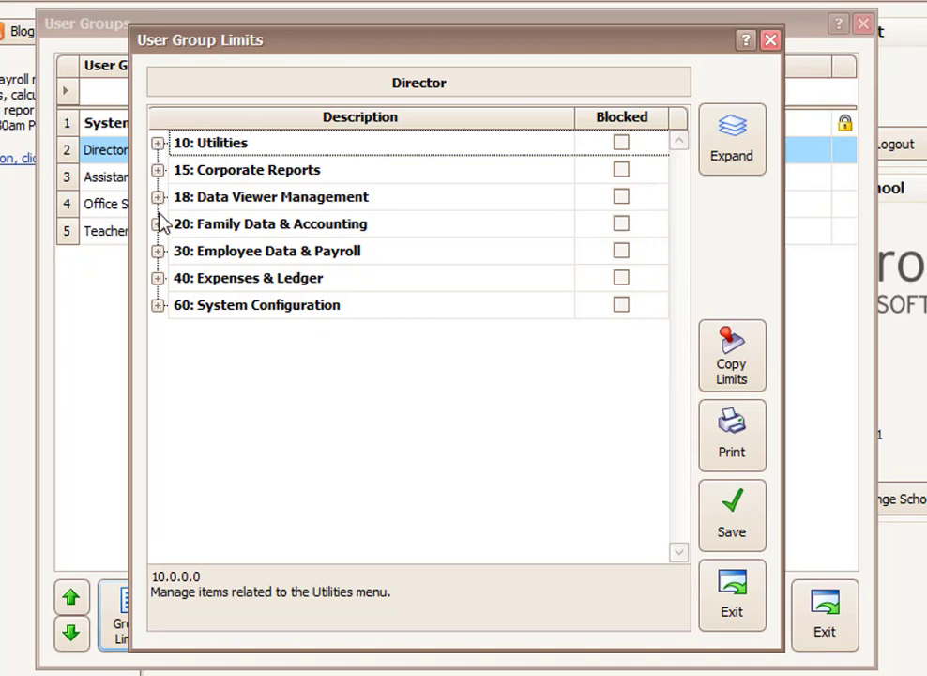
- Review 20: Family Data & Accounting and its Family Data Functions, then exit the Director limits
click(158, 224)
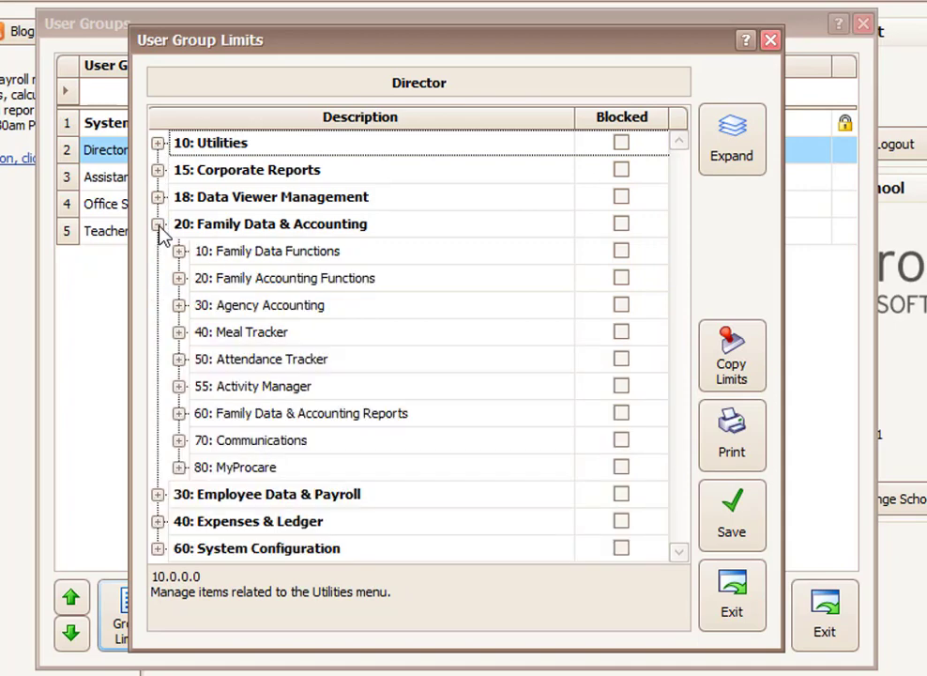
click(180, 251)
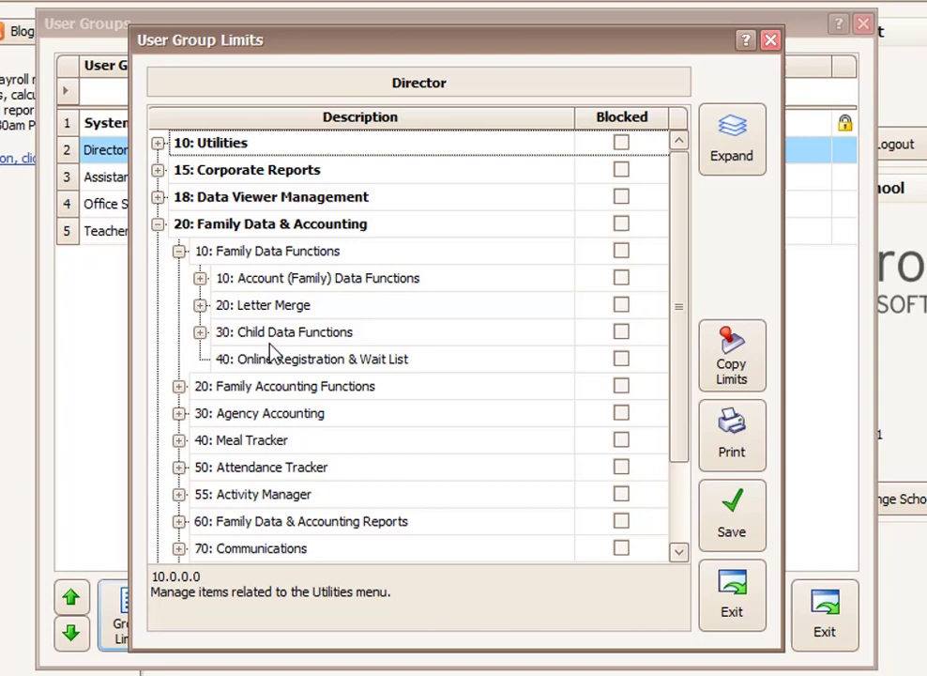
click(199, 330)
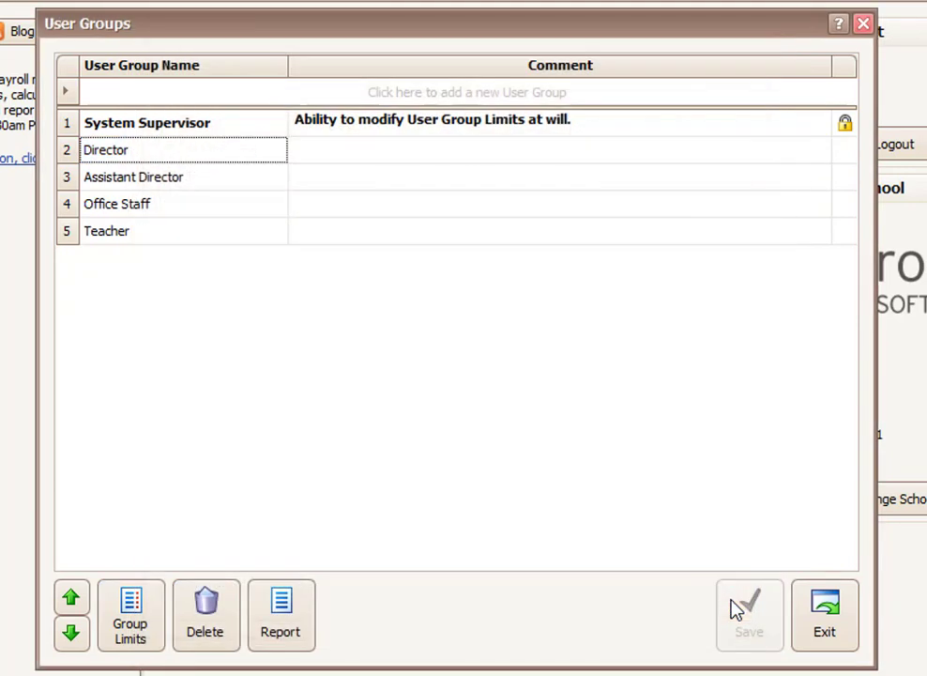
mouse_move(736, 612)
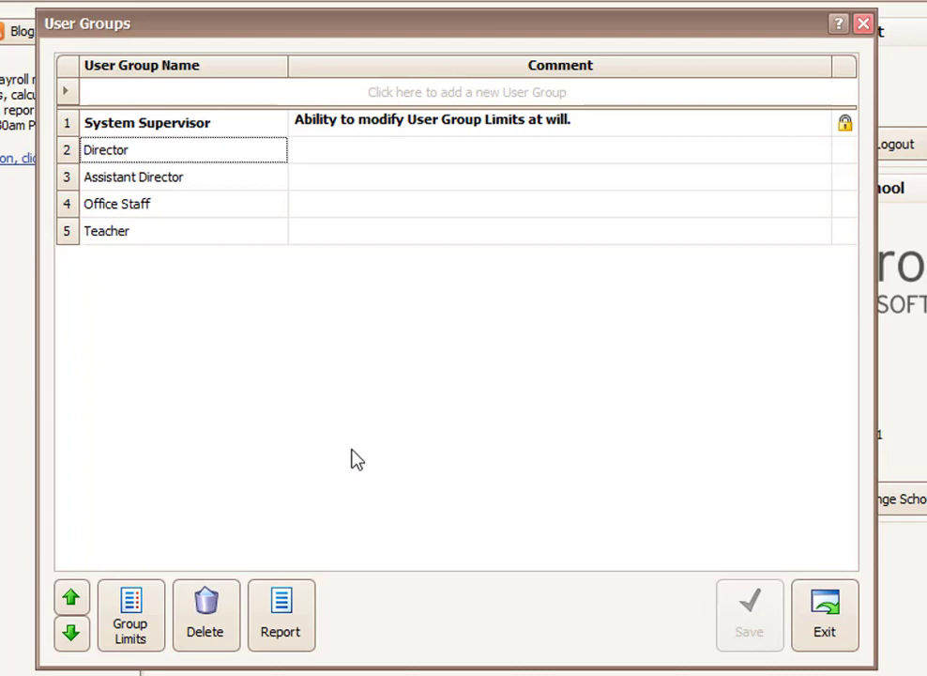
mouse_move(75, 252)
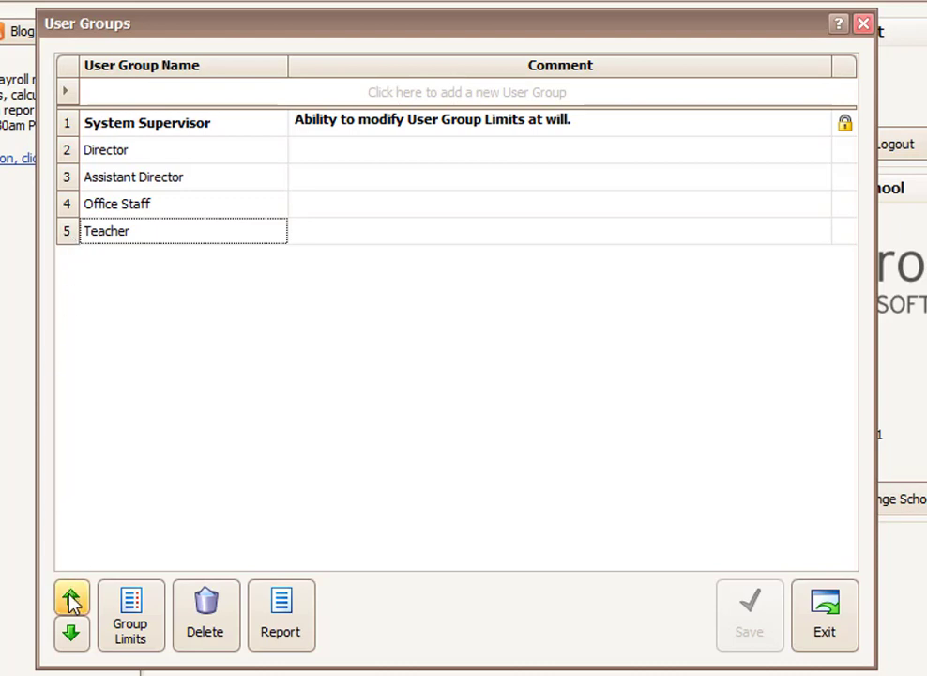
click(67, 594)
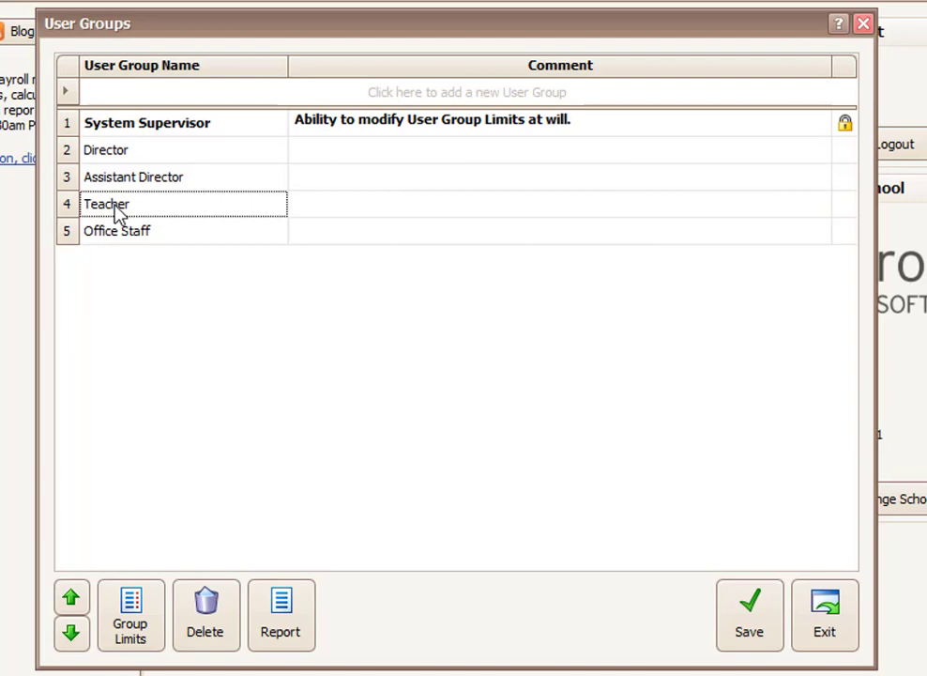
mouse_move(118, 244)
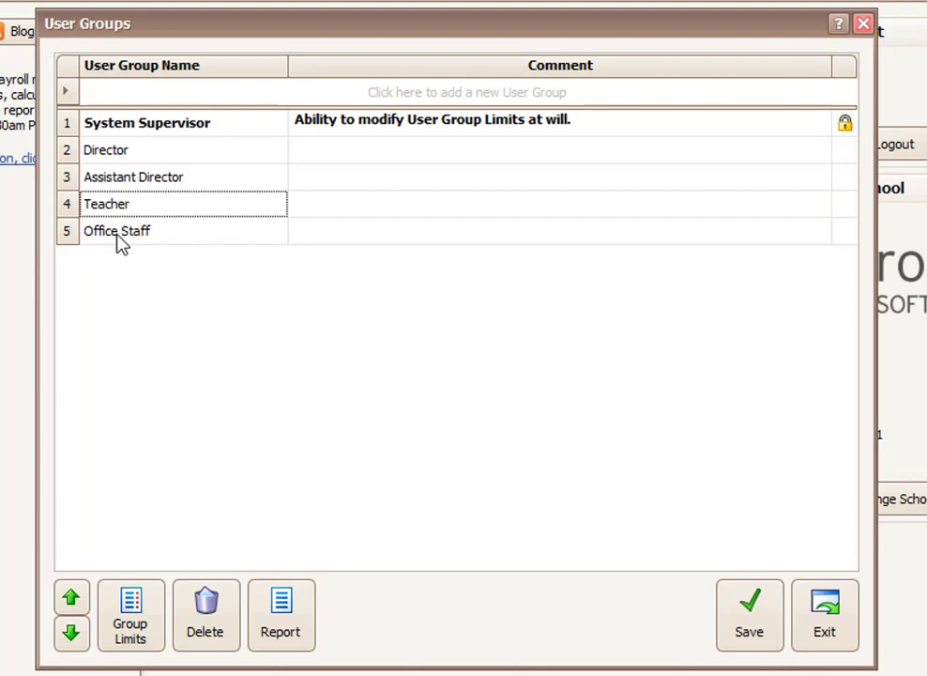
click(67, 631)
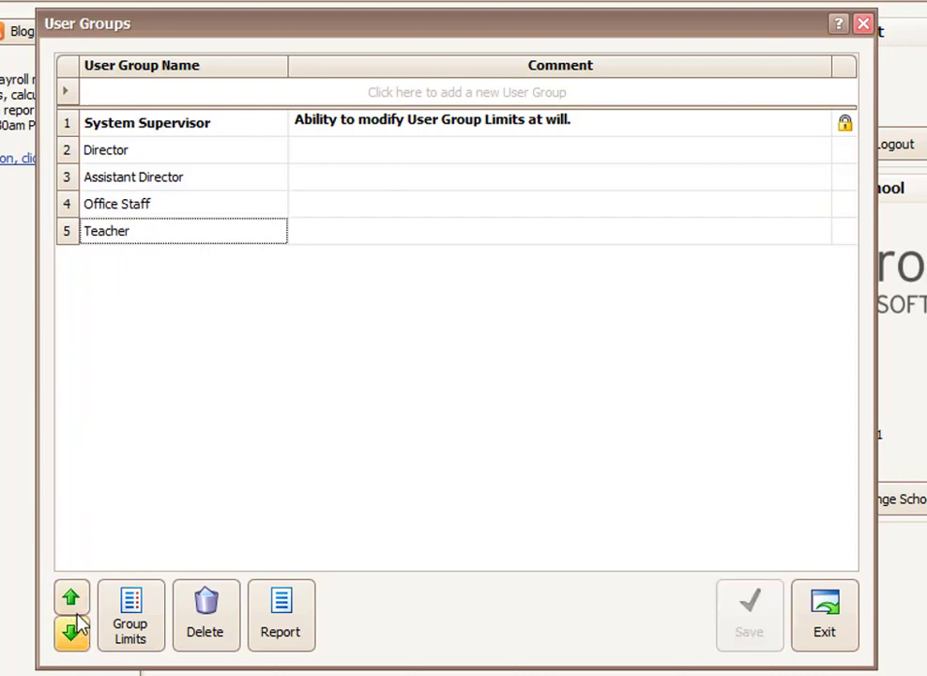